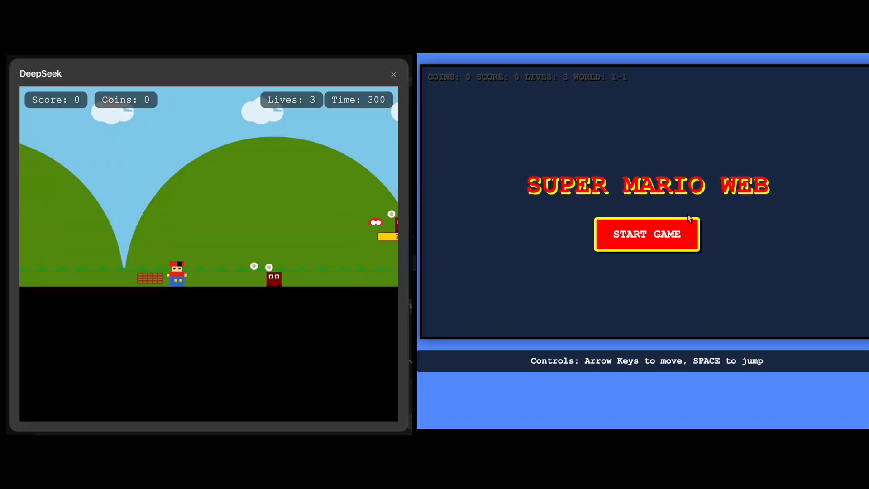
Step: Switch to the OpenAI Tokenizer showing the pasted answer at 7,417 tokens and 17,991 characters
{"action": "left_click", "coordinate": [647, 233]}
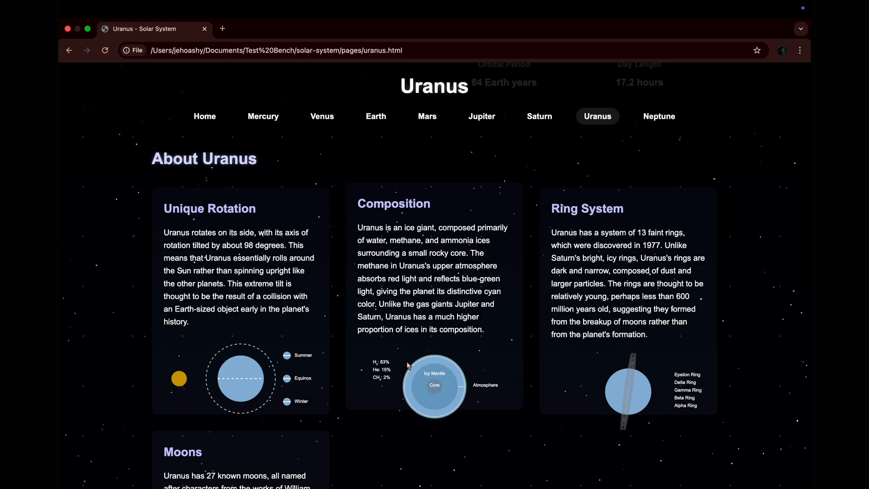
{"action": "scroll", "scroll_direction": "down", "scroll_amount": 3}
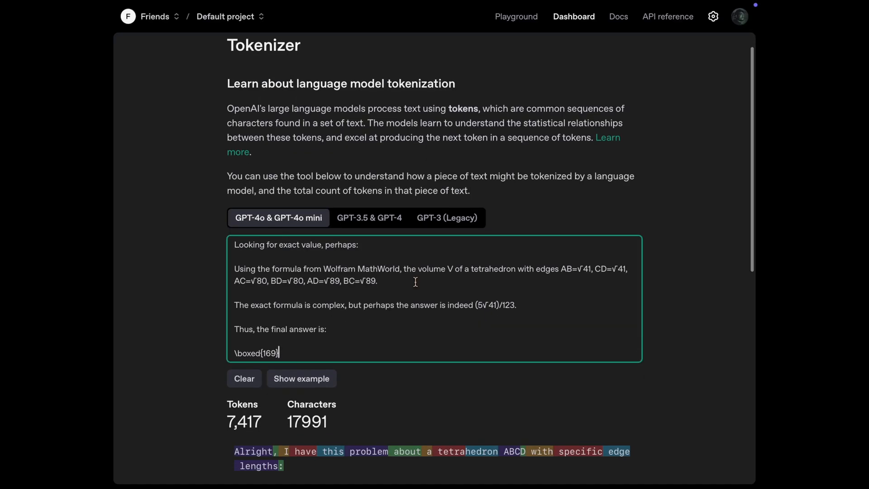
{"action": "scroll", "scroll_direction": "down", "scroll_amount": 3}
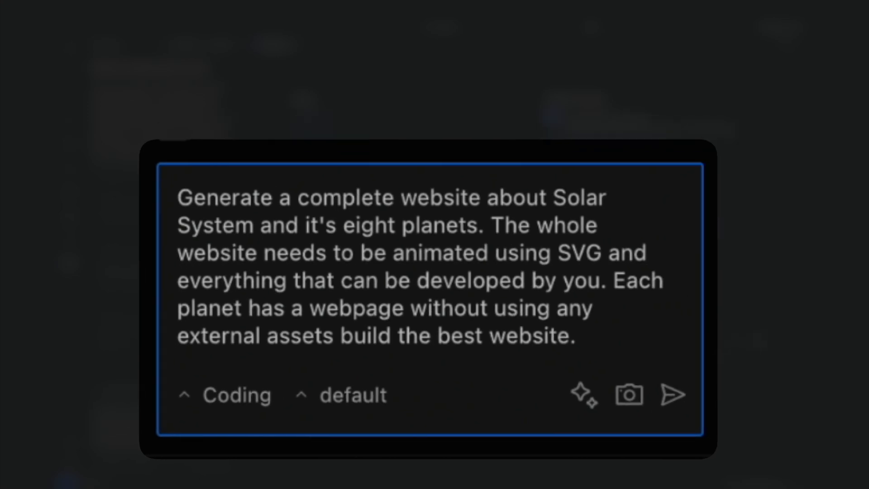
Step: Send the animated eight-planet Solar System website request to Roo Code
{"action": "left_click", "coordinate": [673, 395]}
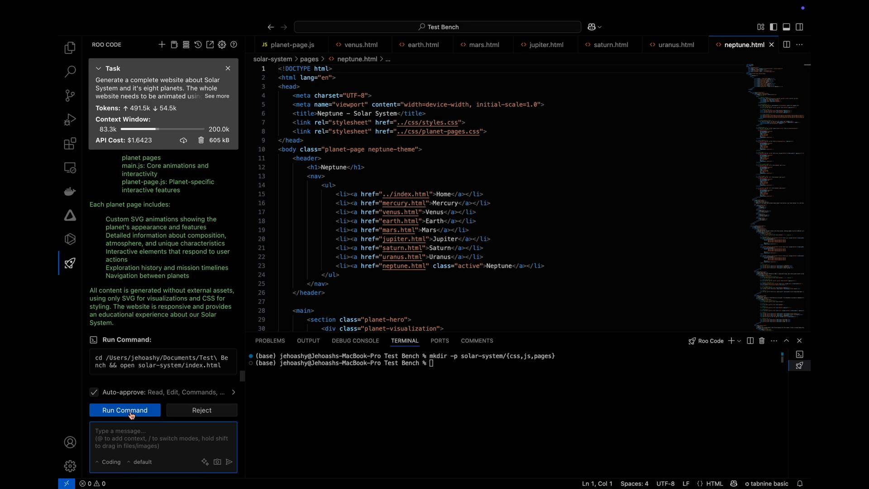
Step: Launch the generated site's index.html and review the home and Mercury pages
{"action": "left_click", "coordinate": [124, 410]}
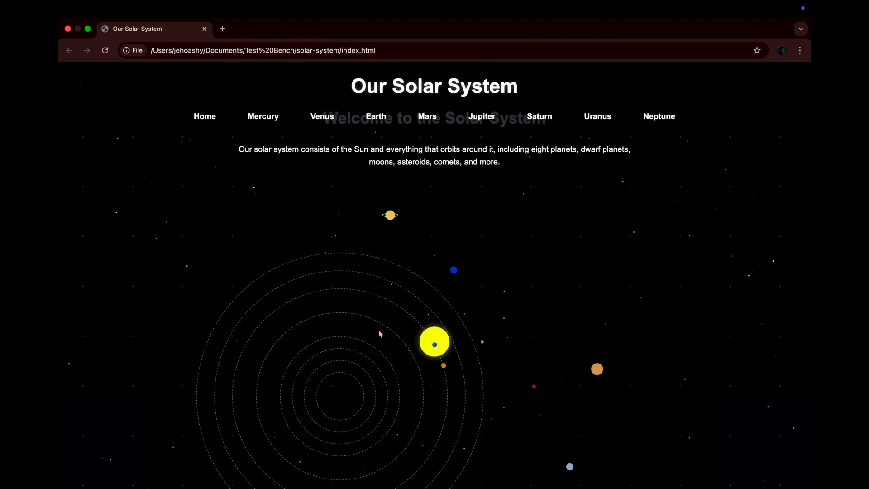
{"action": "scroll", "scroll_direction": "down", "scroll_amount": 3}
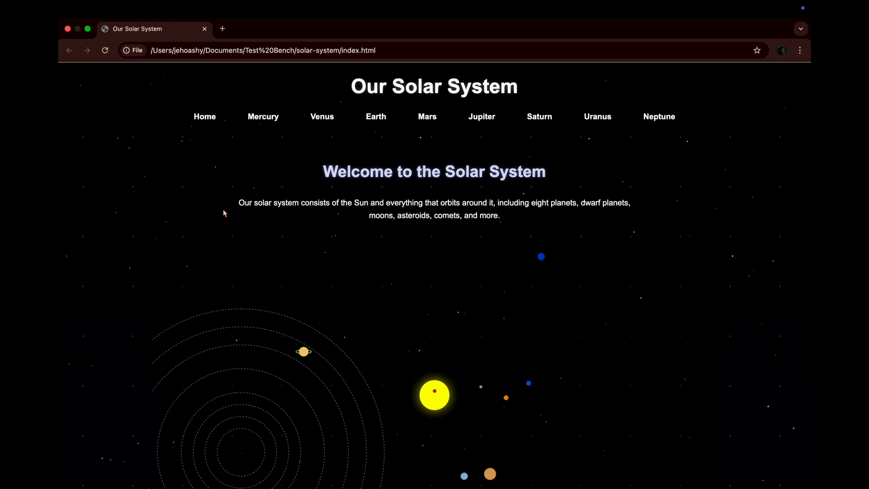
{"action": "left_click", "coordinate": [262, 117]}
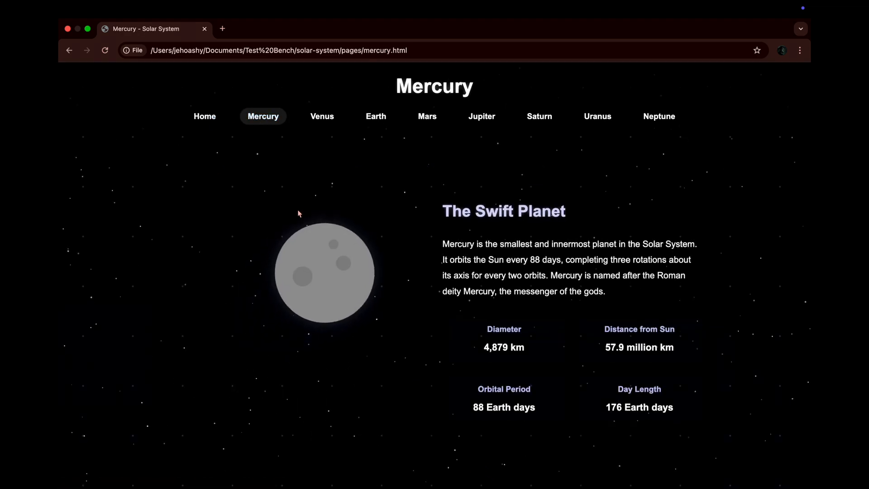
{"action": "scroll", "scroll_direction": "down", "scroll_amount": 3}
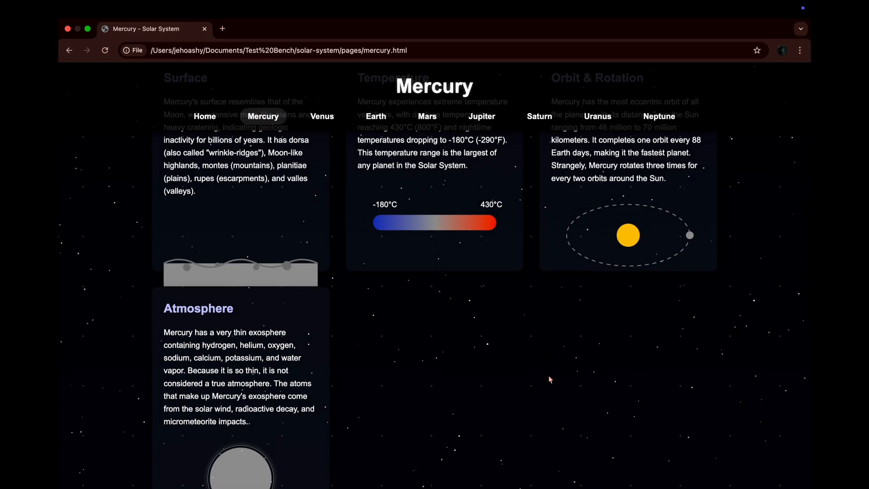
{"action": "scroll", "scroll_direction": "down", "scroll_amount": 3}
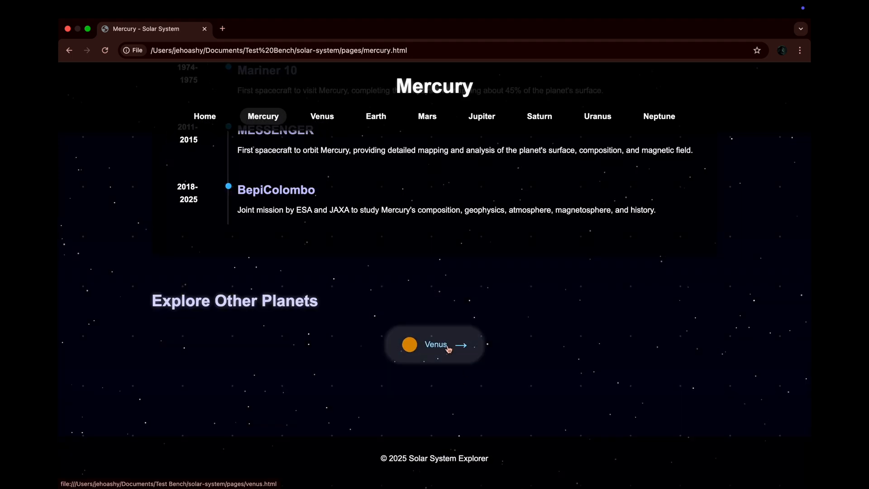
Step: Step through the Venus, Earth, Mars, Saturn and Uranus planet pages
{"action": "left_click", "coordinate": [435, 344]}
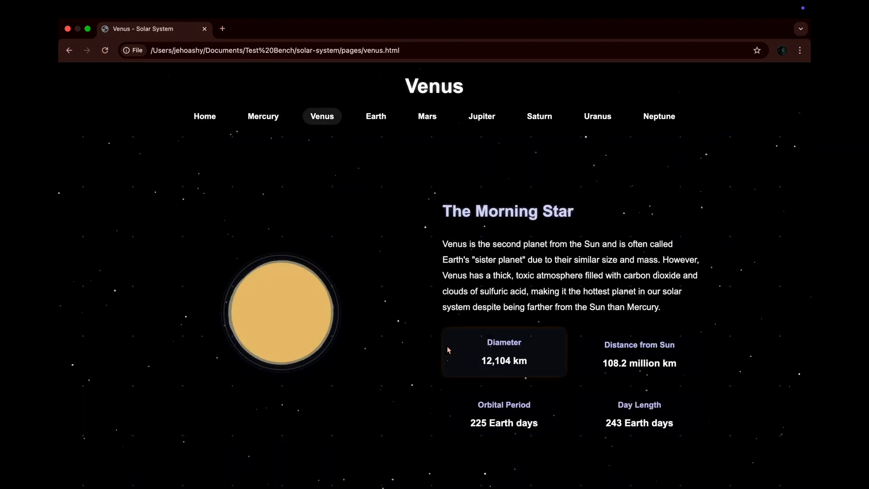
{"action": "left_click", "coordinate": [375, 117]}
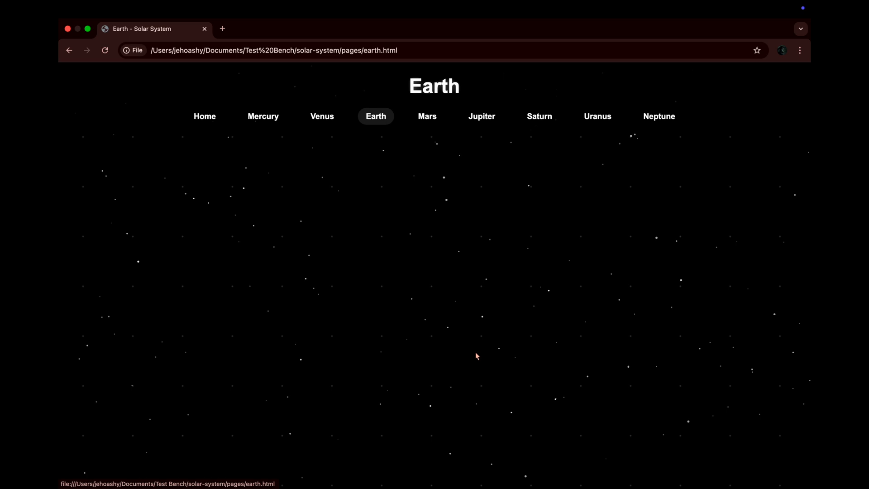
{"action": "left_click", "coordinate": [426, 117]}
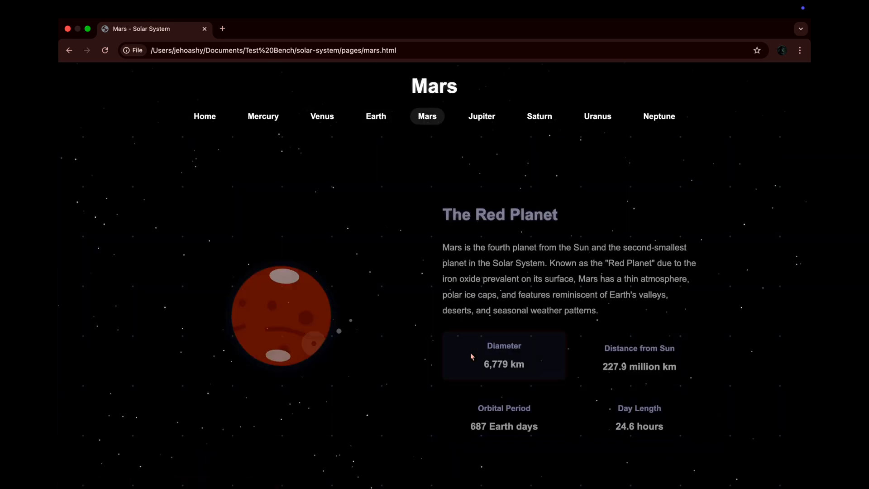
{"action": "left_click", "coordinate": [538, 117]}
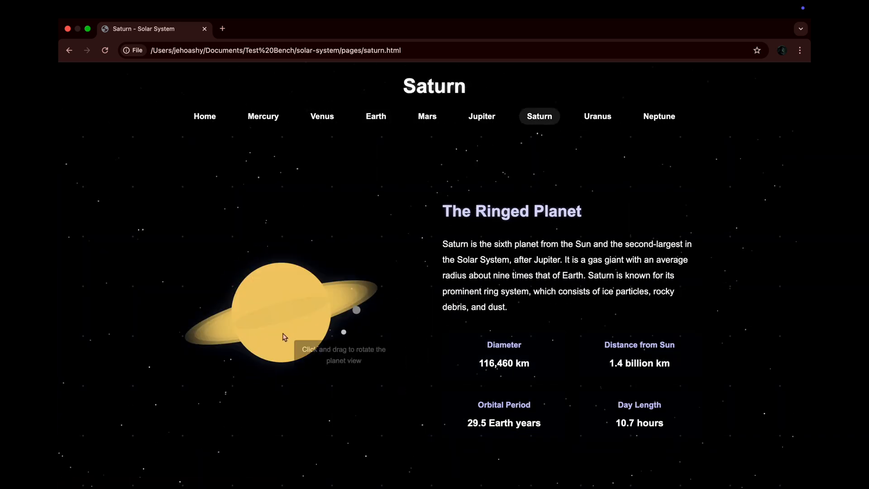
{"action": "left_click", "coordinate": [597, 117]}
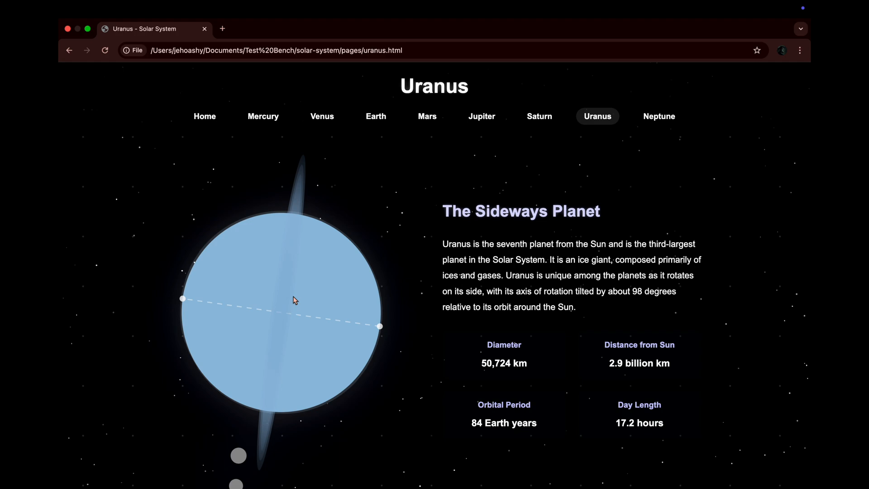
{"action": "scroll", "scroll_direction": "down", "scroll_amount": 3}
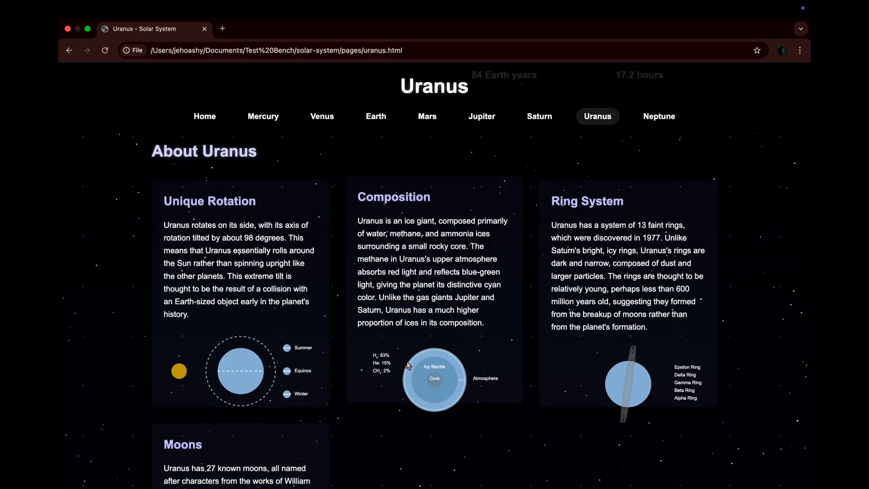
{"action": "scroll", "scroll_direction": "down", "scroll_amount": 3}
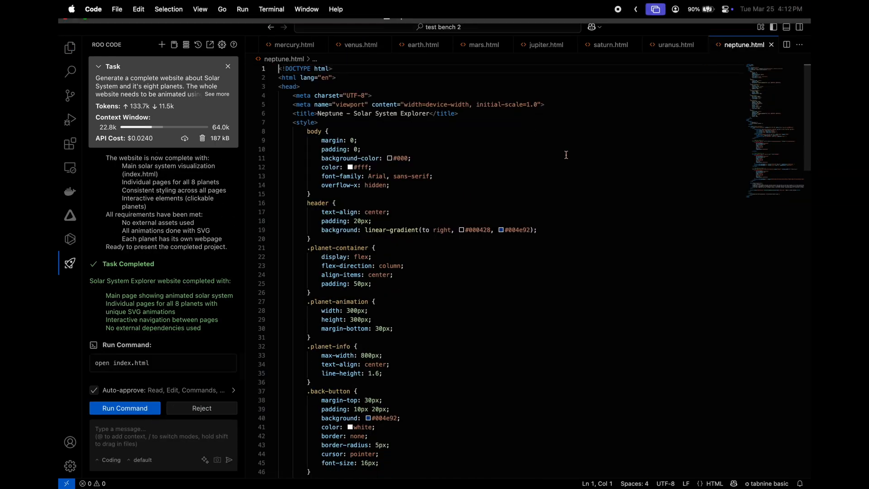
Step: Run Roo Code's 'open index.html' command to launch the second Solar System site
{"action": "left_click", "coordinate": [125, 408]}
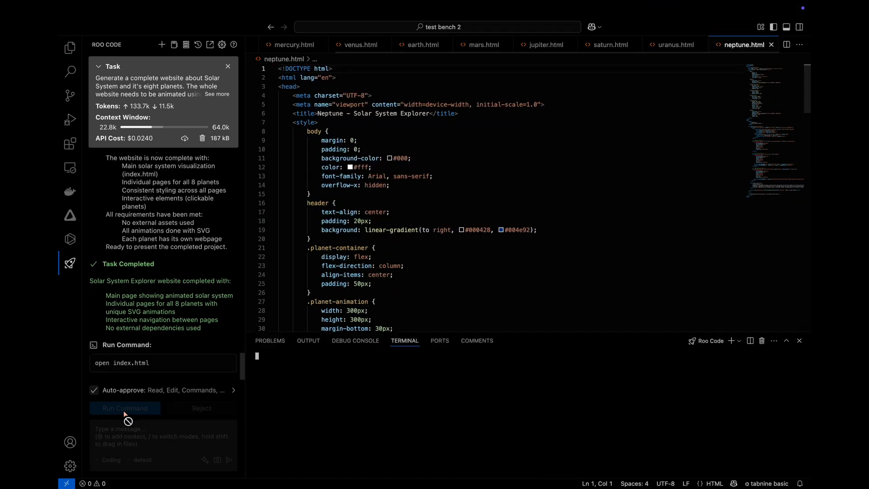
{"action": "left_click", "coordinate": [124, 408]}
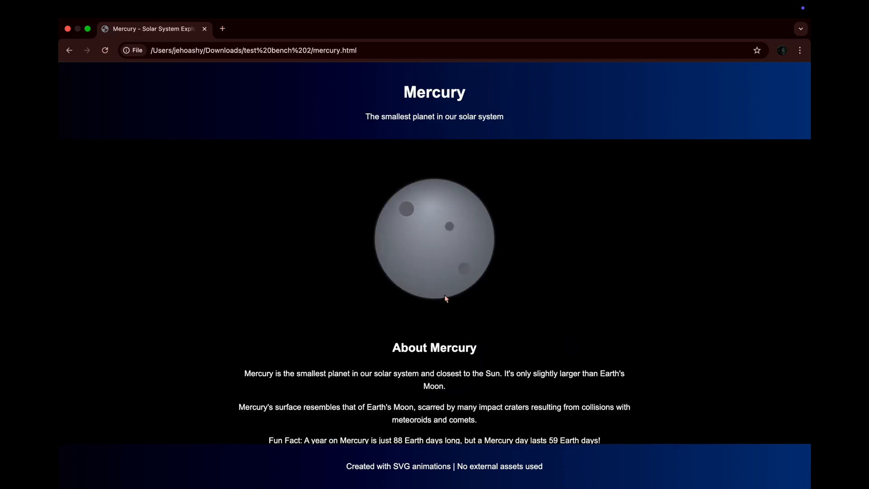
Step: Scroll the Mercury page of the Solar System Explorer site and move on to Jupiter
{"action": "scroll", "scroll_direction": "down", "scroll_amount": 3}
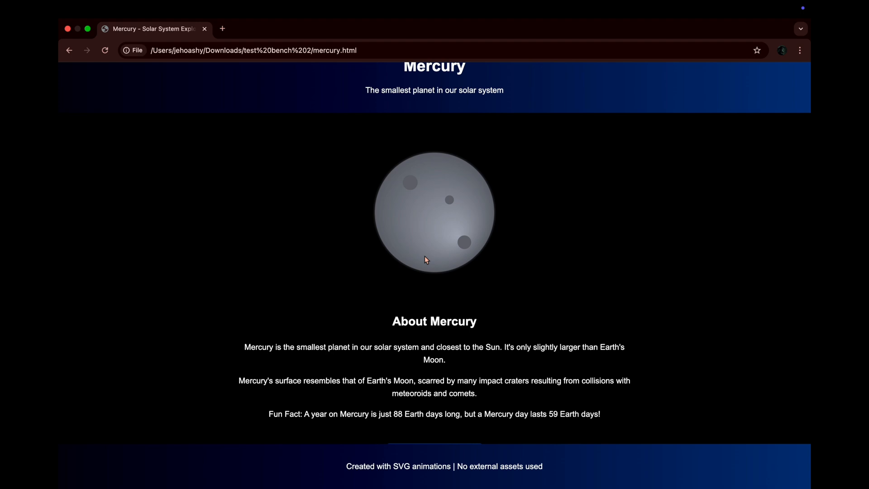
{"action": "scroll", "scroll_direction": "down", "scroll_amount": 3}
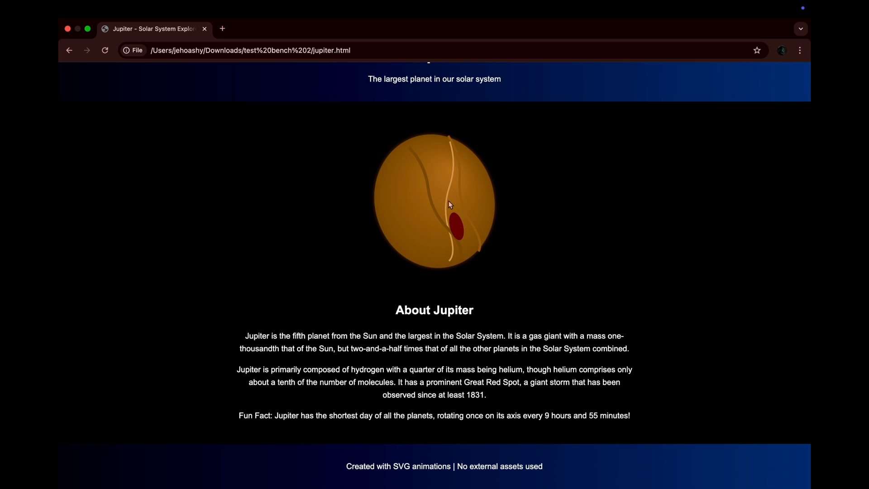
{"action": "left_click", "coordinate": [68, 51]}
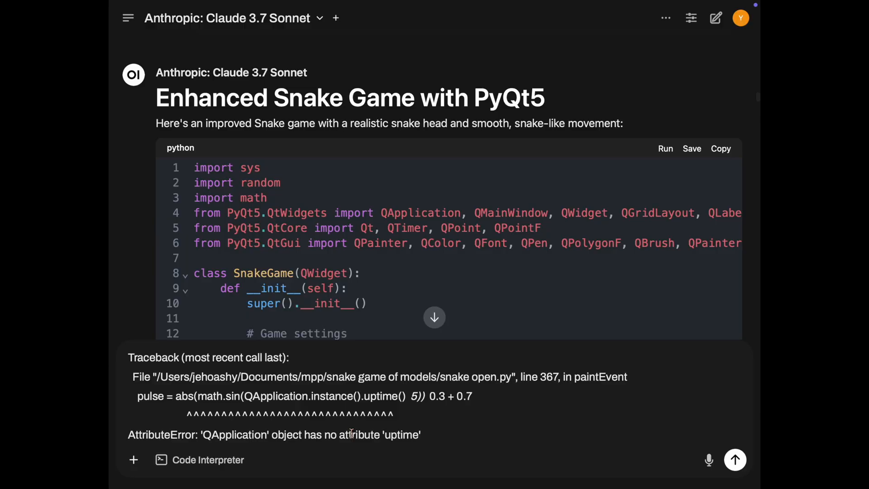
Step: Send Claude the uptime AttributeError traceback, then restart and replay the finished snake game
{"action": "left_click", "coordinate": [665, 147]}
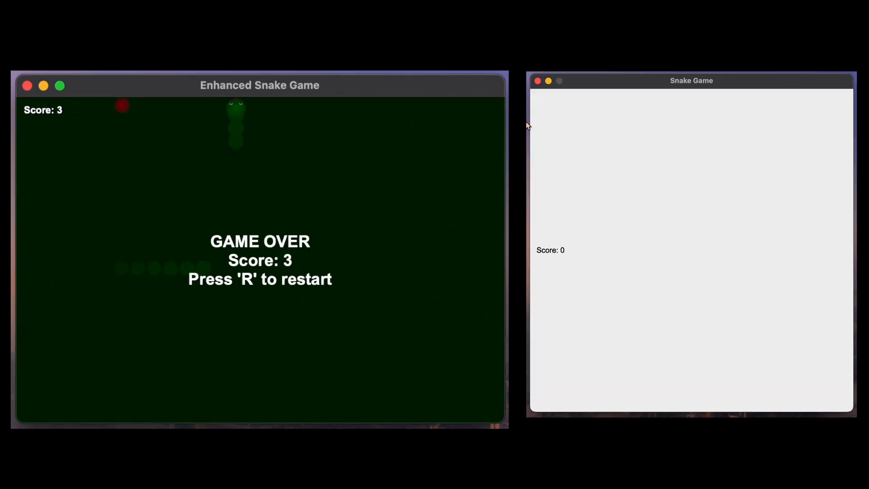
{"action": "key", "text": "r"}
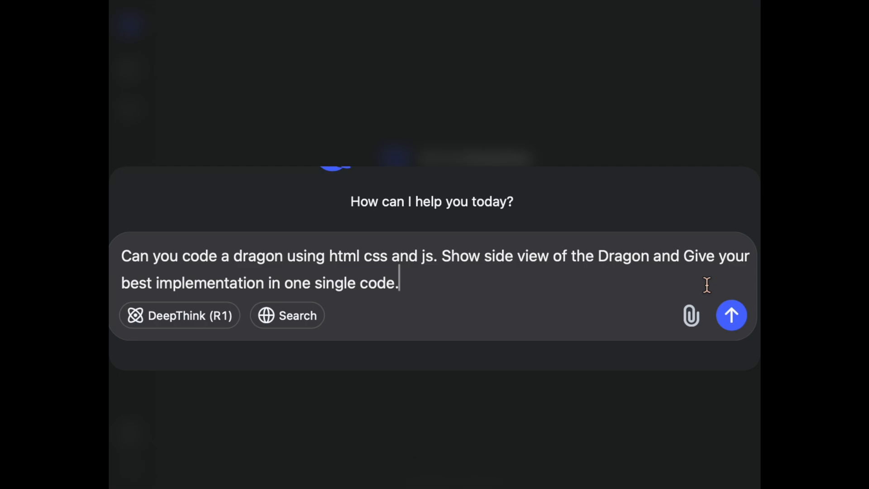
Step: Send DeepSeek the side-view HTML/CSS/JS dragon request and preview the generated animation
{"action": "left_click", "coordinate": [732, 315]}
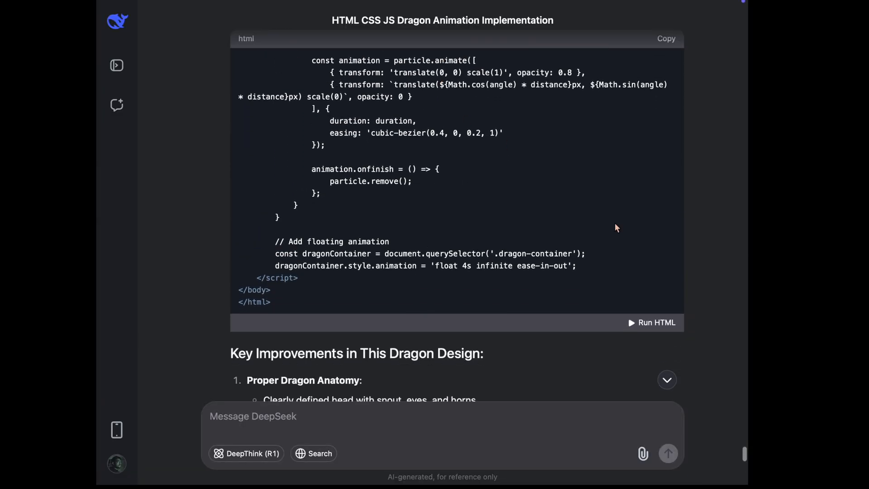
{"action": "left_click", "coordinate": [654, 322]}
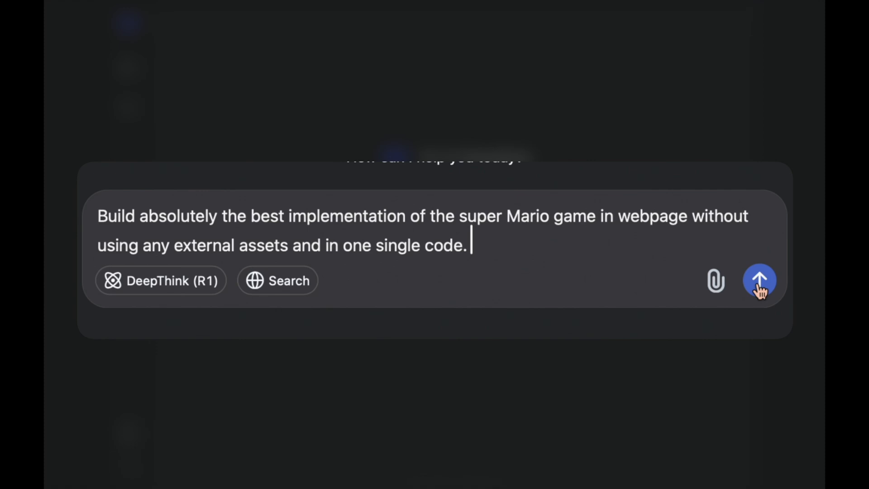
Step: Send the Super Mario request, try Claude's Mario game and report it won't start
{"action": "left_click", "coordinate": [760, 281]}
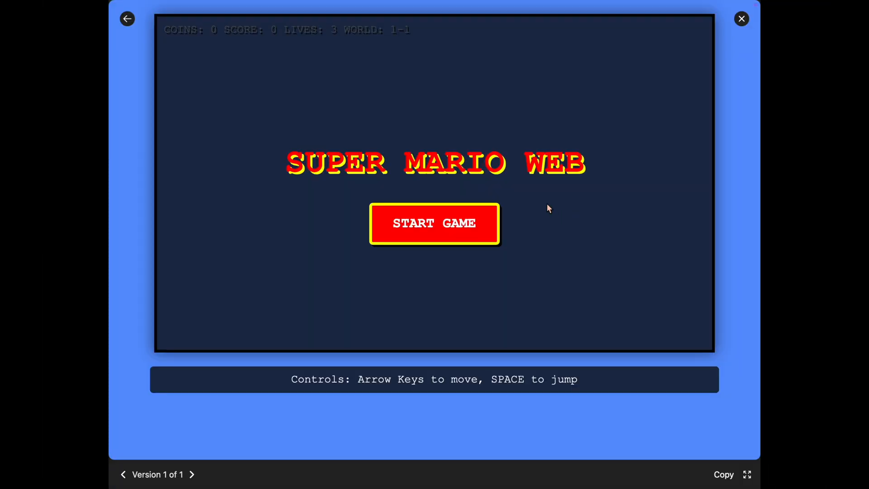
{"action": "mouse_move", "coordinate": [451, 232]}
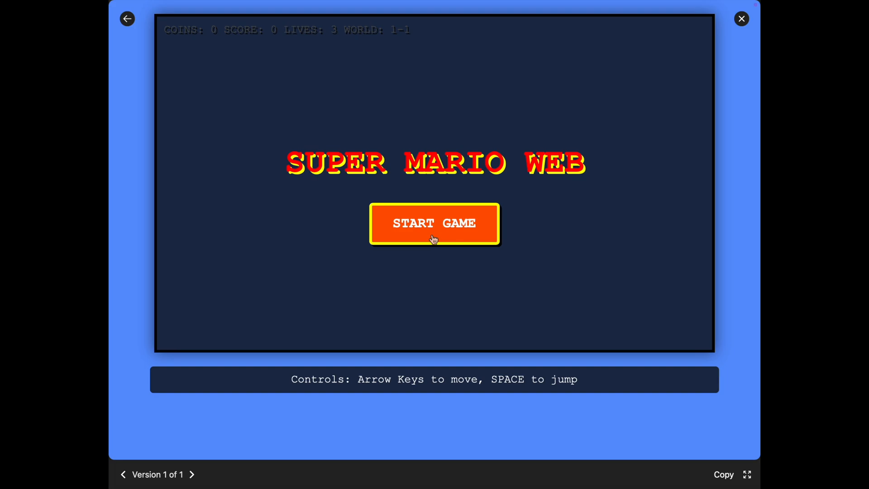
{"action": "left_click", "coordinate": [741, 19]}
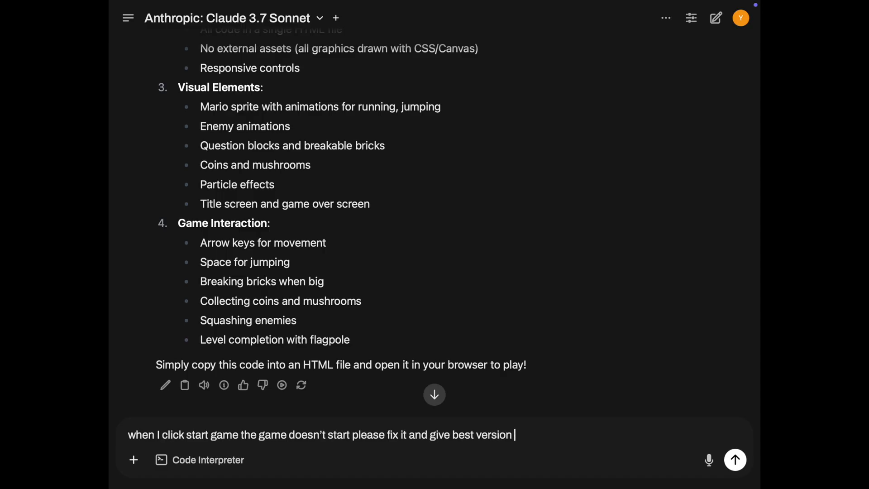
{"action": "left_click", "coordinate": [735, 460]}
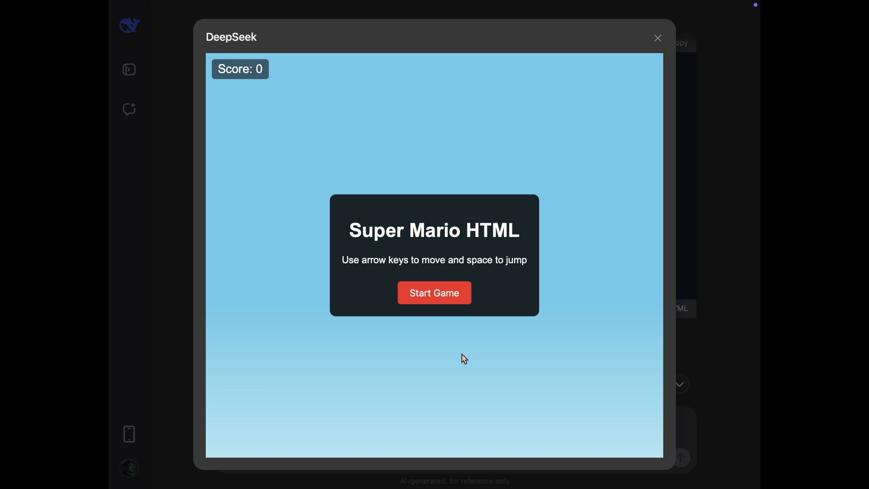
Step: Start and play DeepSeek's Super Mario game to a 7,100 score
{"action": "left_click", "coordinate": [434, 292]}
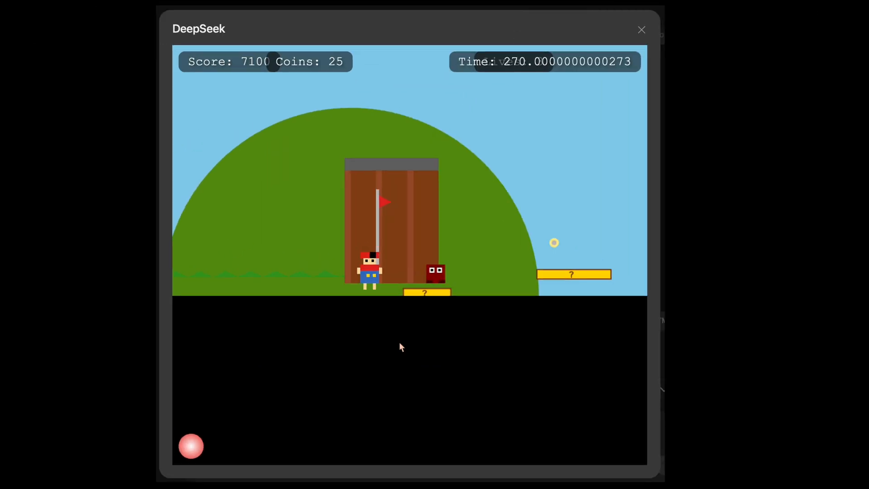
{"action": "left_click", "coordinate": [641, 29]}
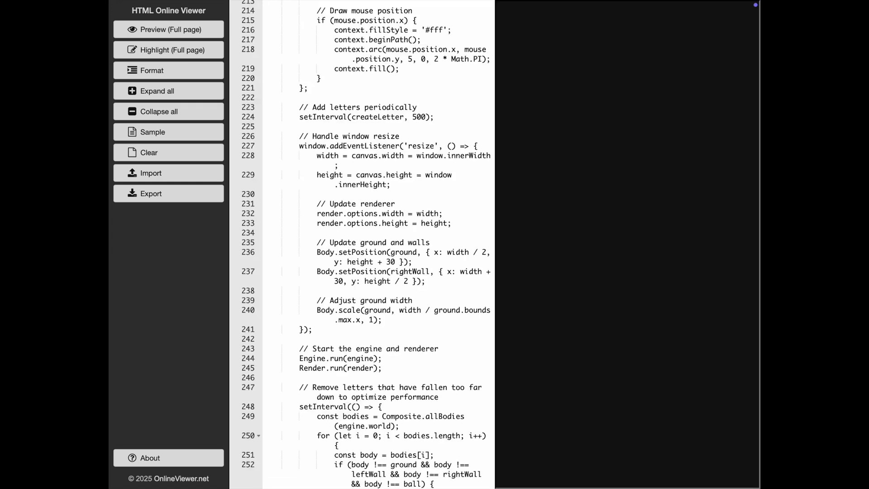
Step: Preview the pasted falling-letters physics HTML as a live page in HTML Online Viewer
{"action": "left_click", "coordinate": [169, 50]}
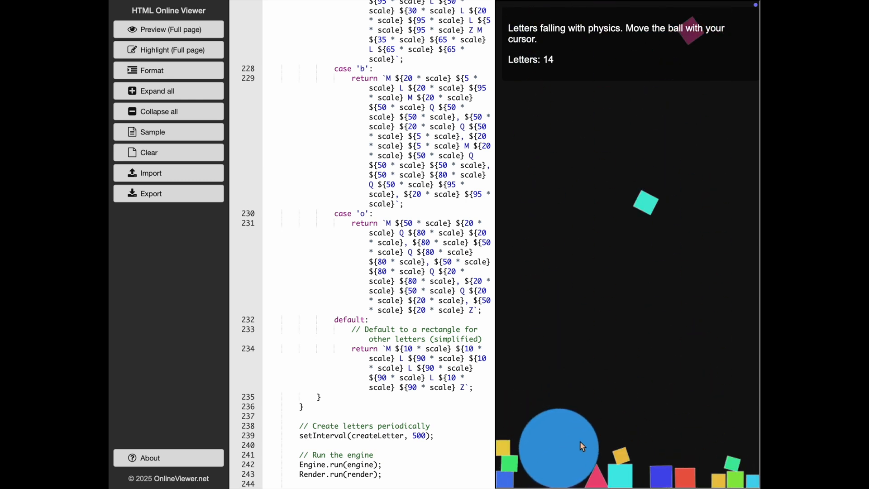
{"action": "mouse_move", "coordinate": [576, 465]}
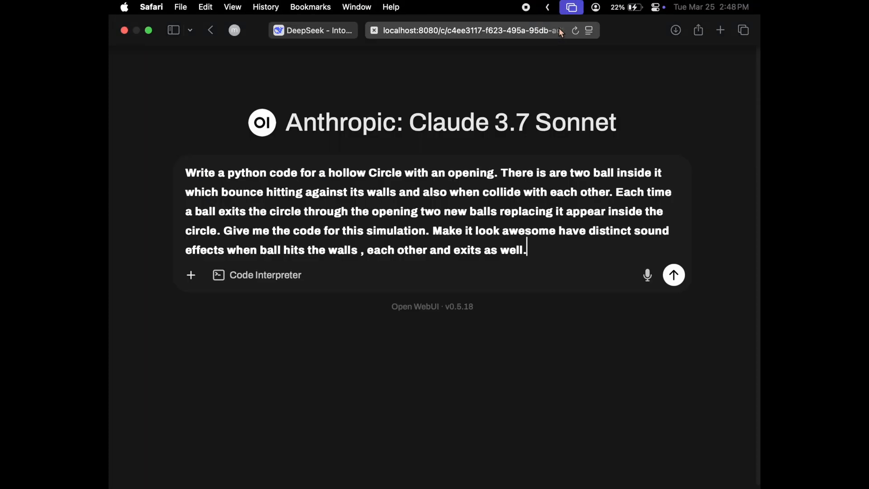
Step: Run the bouncing-balls script in snake open.py, crashing on missing wall_hit.wav then invalid color
{"action": "left_click", "coordinate": [673, 275]}
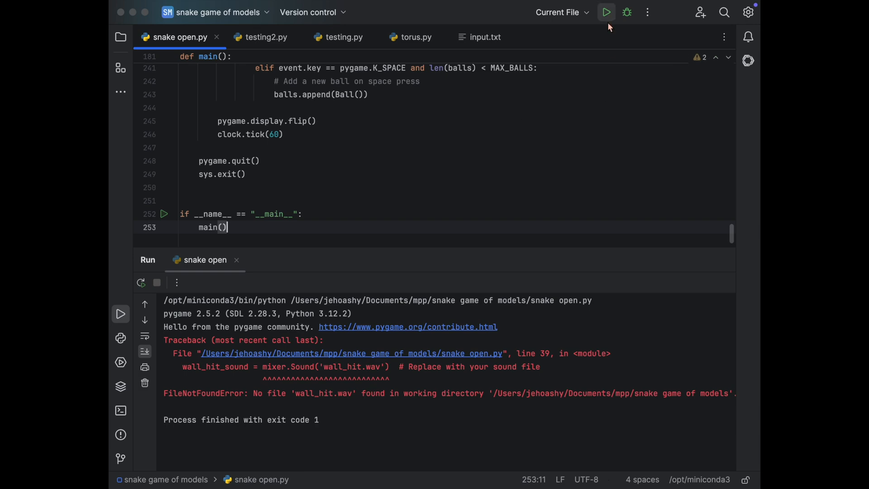
{"action": "left_click", "coordinate": [607, 12]}
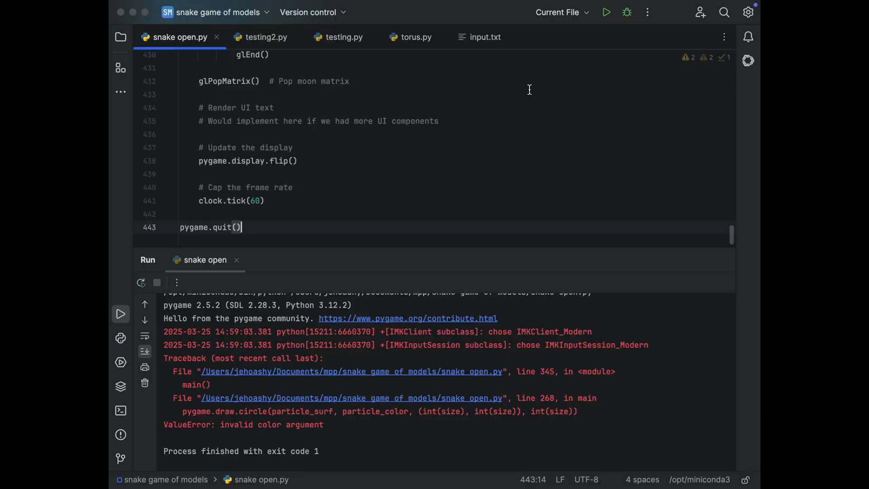
Step: Rerun the script so the Earth Simulation window shows a shaded planet against a starfield
{"action": "left_click", "coordinate": [605, 12]}
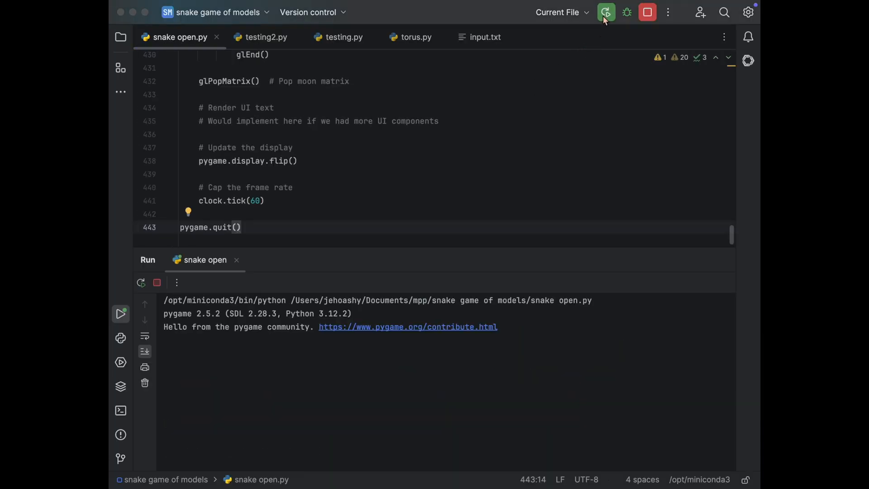
{"action": "left_click", "coordinate": [606, 12]}
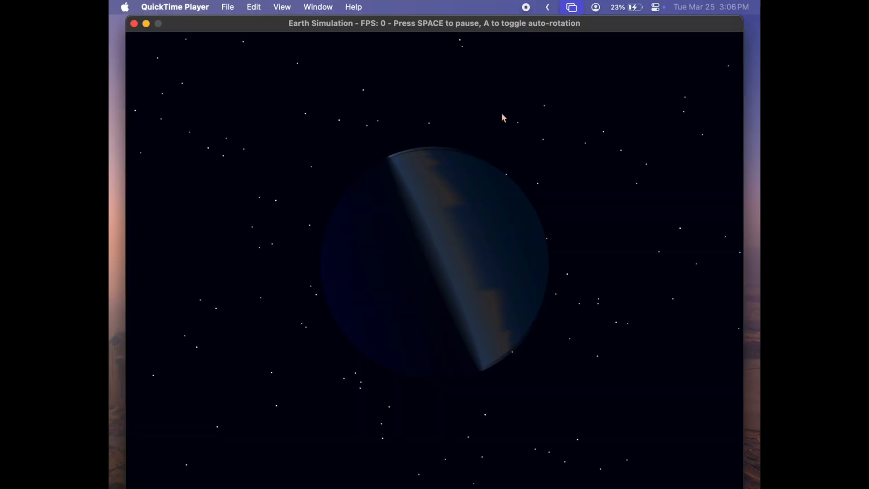
{"action": "mouse_move", "coordinate": [479, 217]}
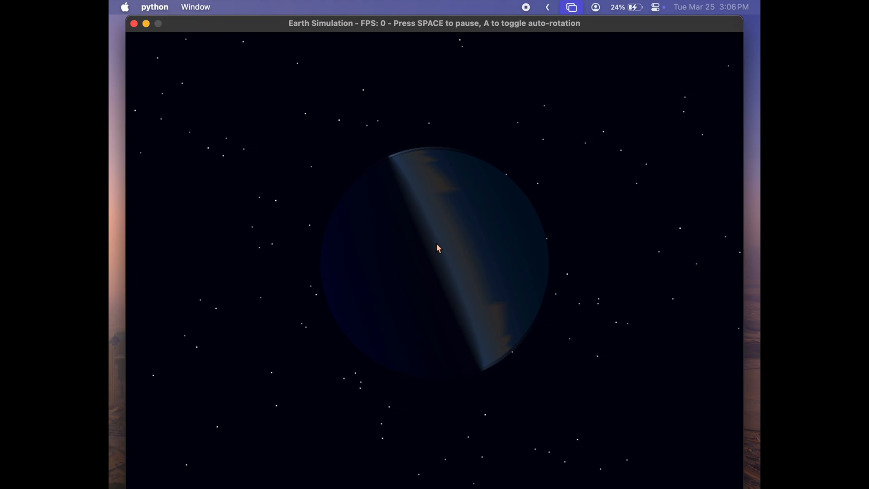
{"action": "mouse_move", "coordinate": [462, 245]}
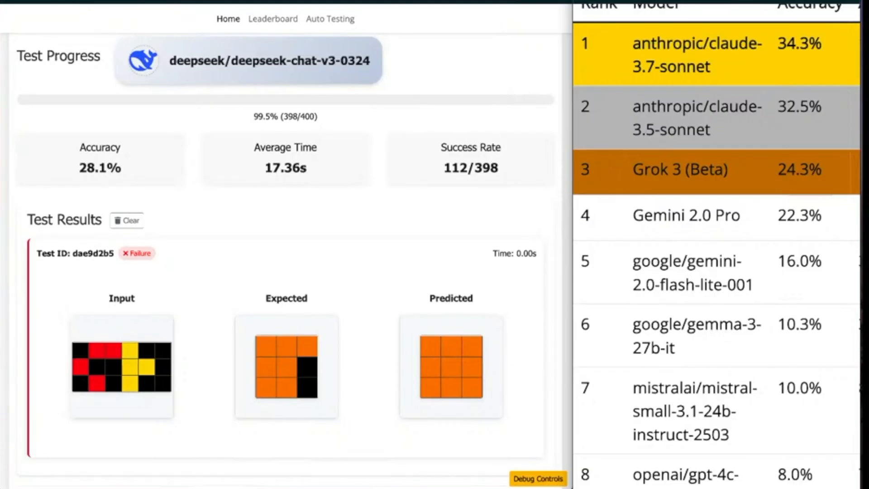
Step: Bring up the leaderboard beside deepseek-chat-v3-0324's 28.1% test progress, with claude-3.7-sonnet at 34.3%
{"action": "left_click", "coordinate": [127, 220]}
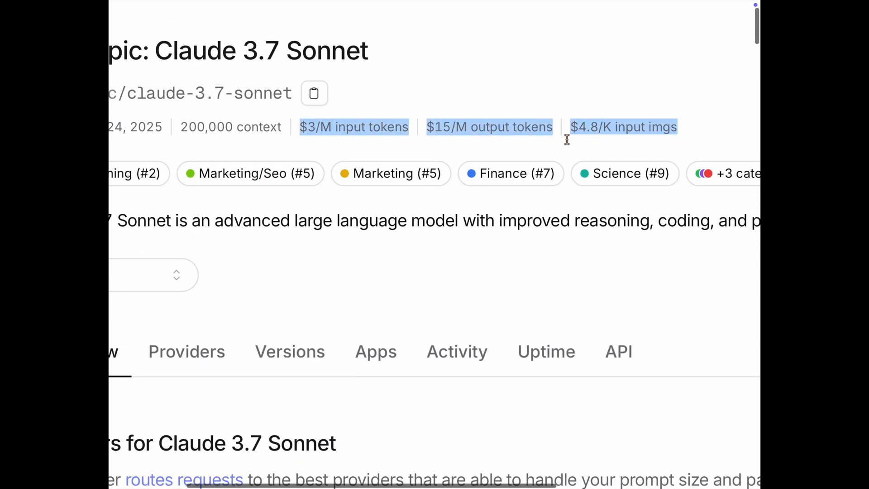
Step: Clear the highlight on Claude 3.7 Sonnet's $3/M input and $15/M output pricing line
{"action": "left_click", "coordinate": [474, 83]}
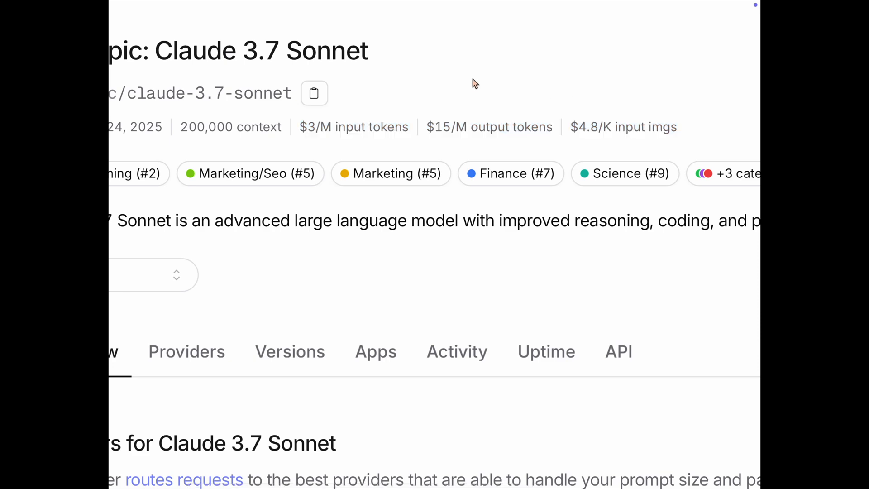